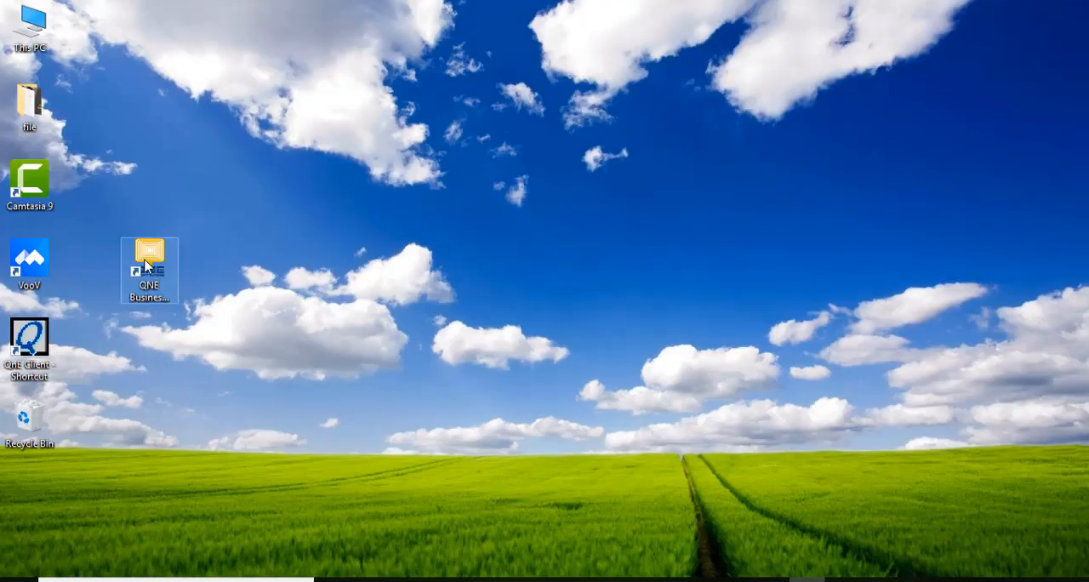
Step: Launch QNE Business Solutions from its desktop shortcut
{"action": "double_click", "coordinate": [149, 255]}
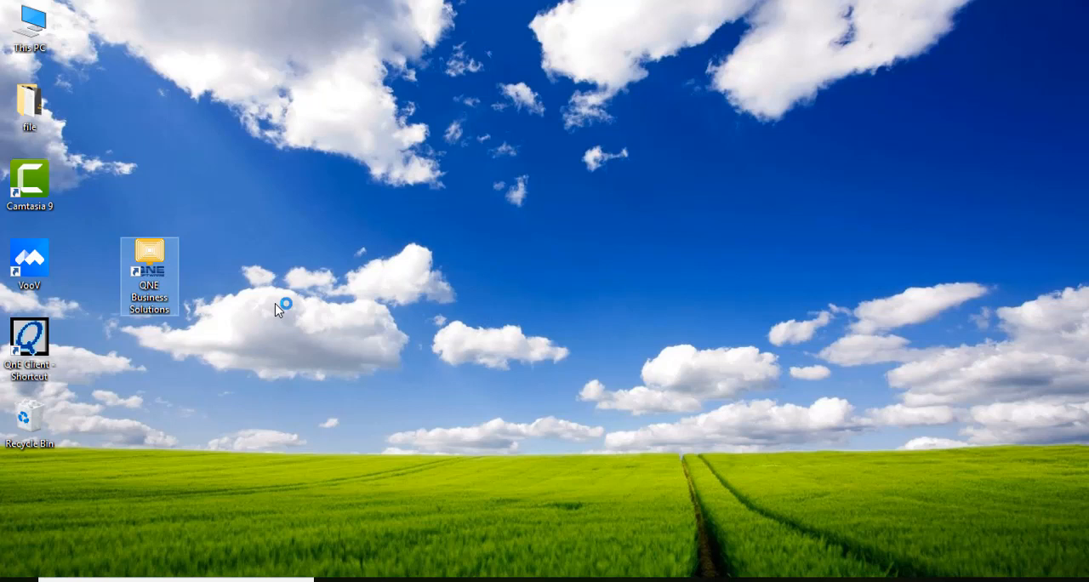
{"action": "double_click", "coordinate": [149, 277]}
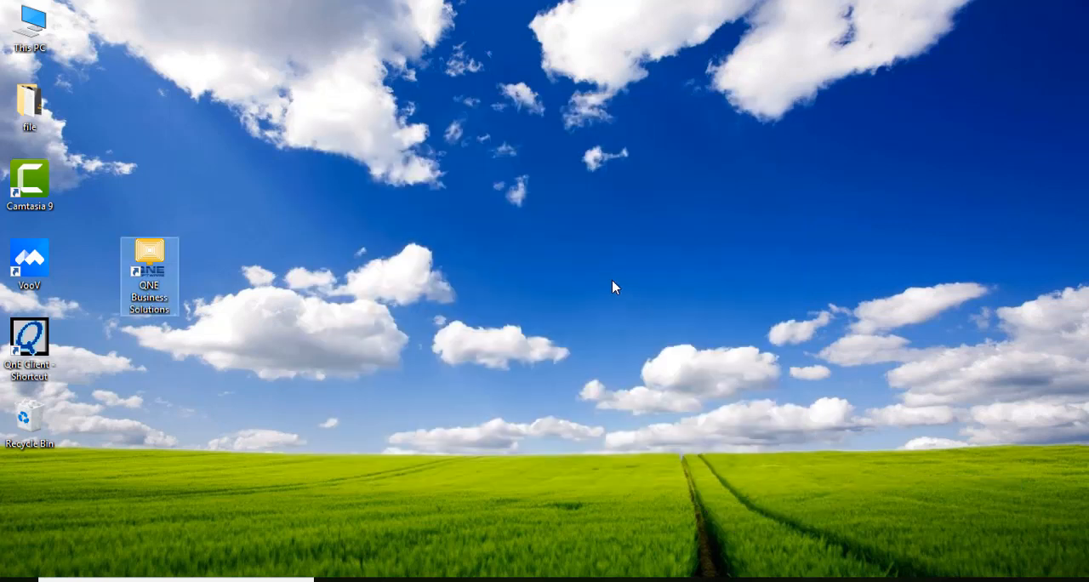
{"action": "double_click", "coordinate": [149, 260]}
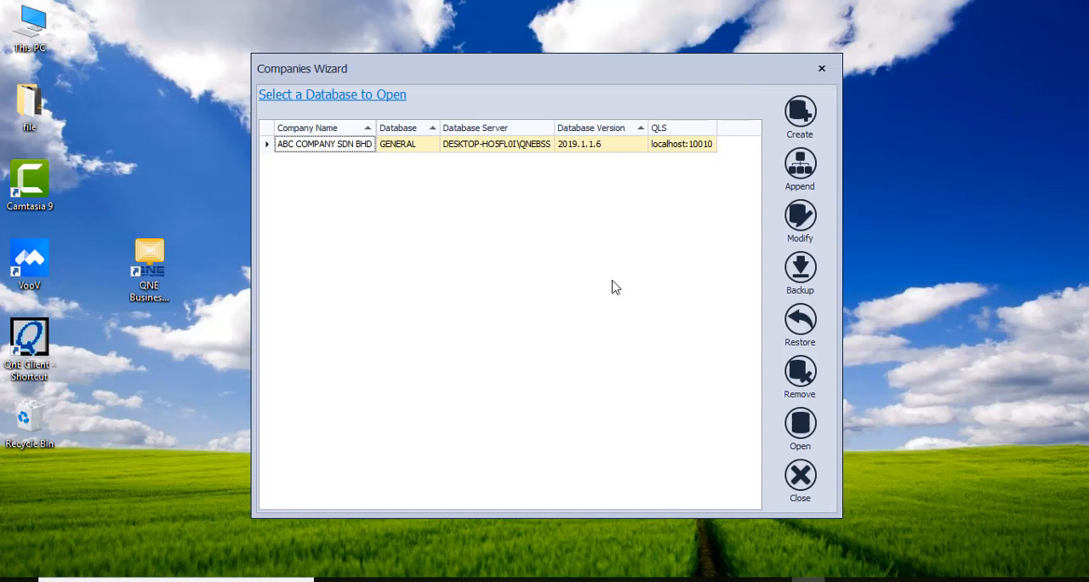
{"action": "mouse_move", "coordinate": [800, 166]}
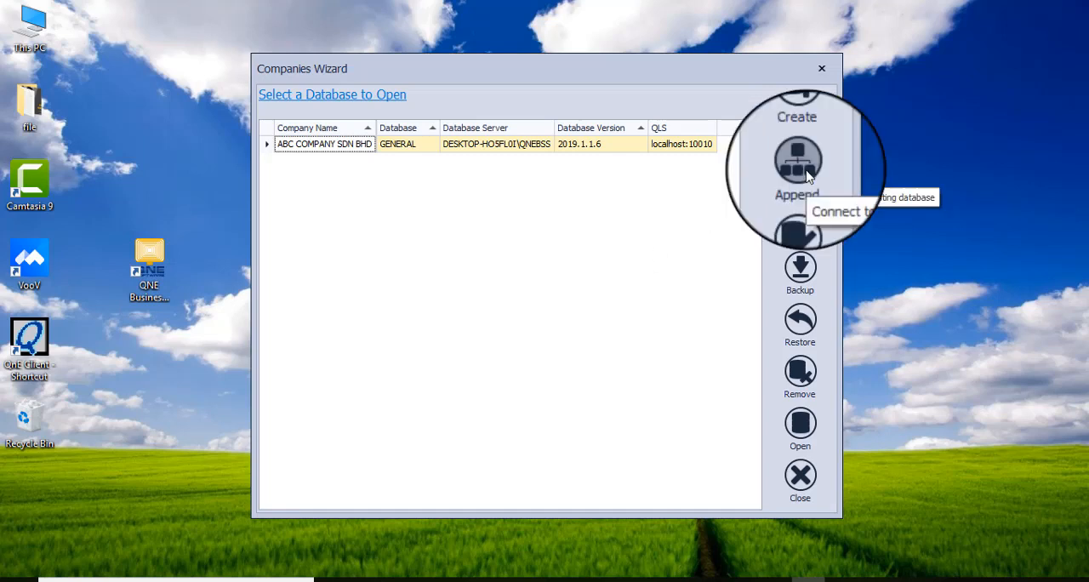
Step: Choose Append in the Companies Wizard to connect an existing database
{"action": "left_click", "coordinate": [798, 170]}
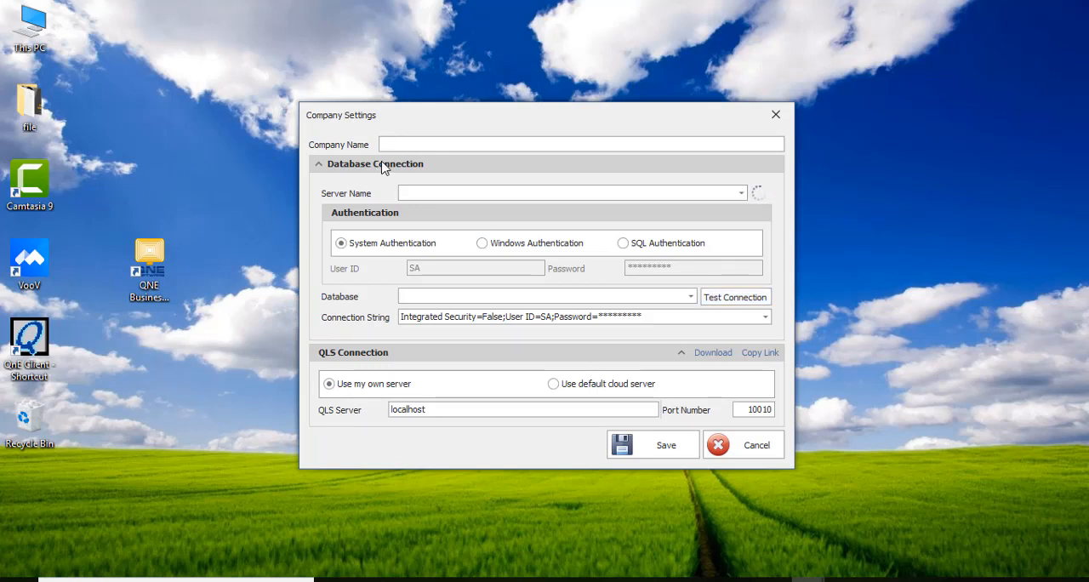
Step: Name the company ABC COMPANY SDN BHD, set server d3.qne.cloud, and select SQL Authentication
{"action": "type", "text": "ABC"}
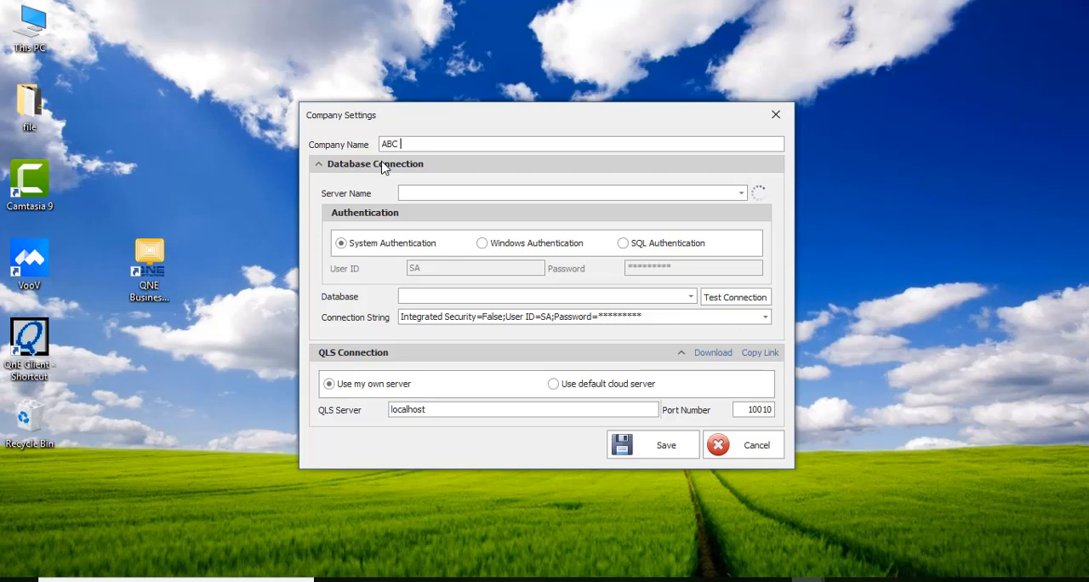
{"action": "type", "text": "COMPANY"}
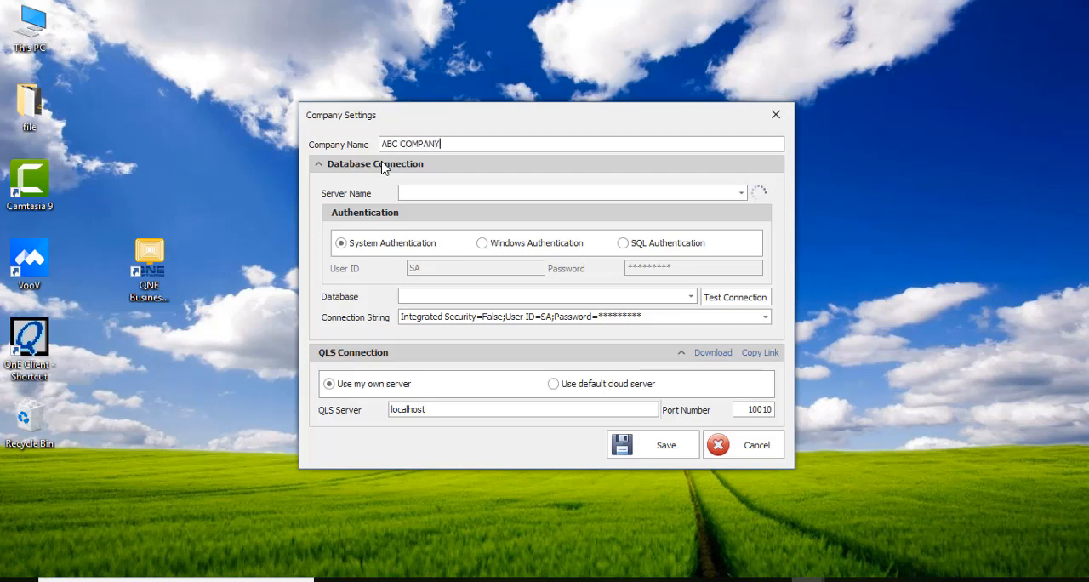
{"action": "type", "text": "SDN BHD"}
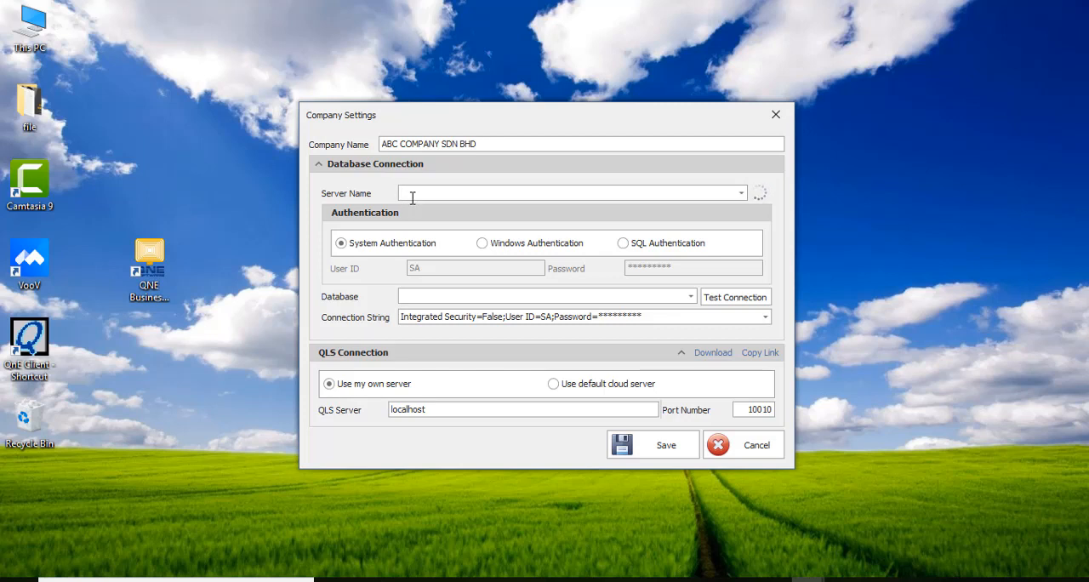
{"action": "type", "text": "d3.qn"}
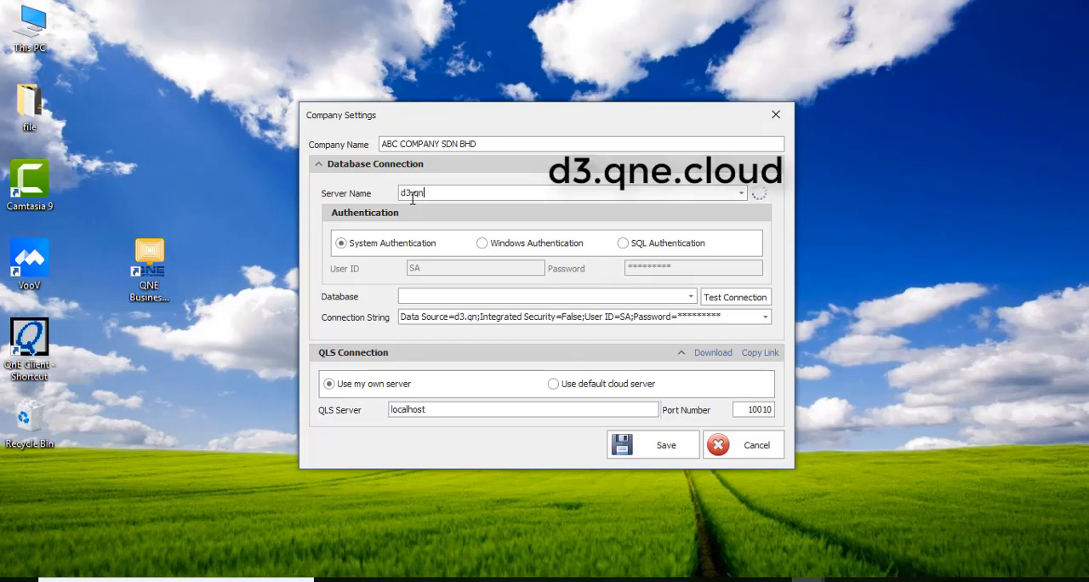
{"action": "type", "text": "e.cloud"}
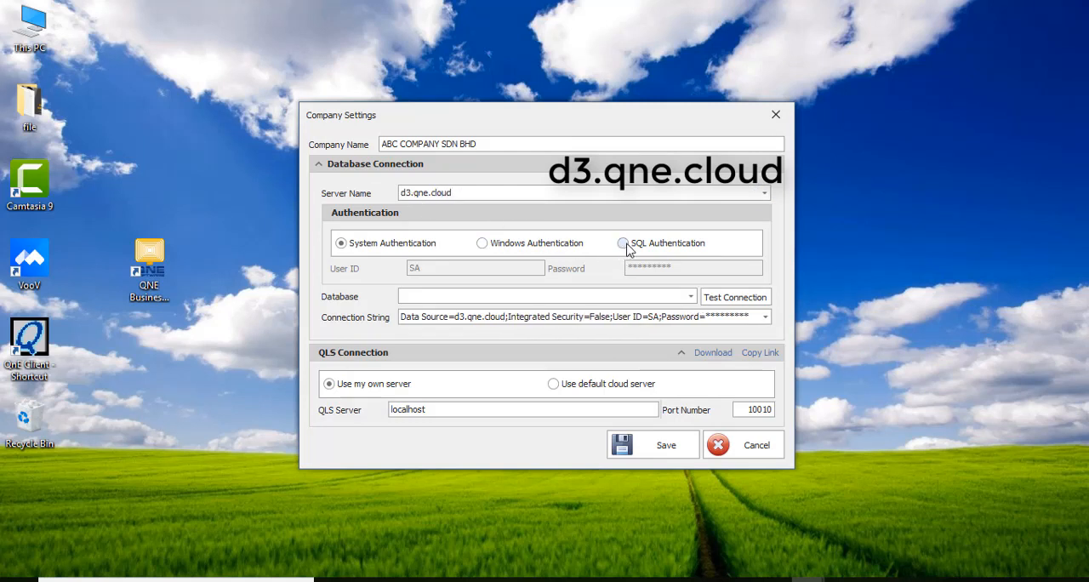
{"action": "left_click", "coordinate": [623, 242]}
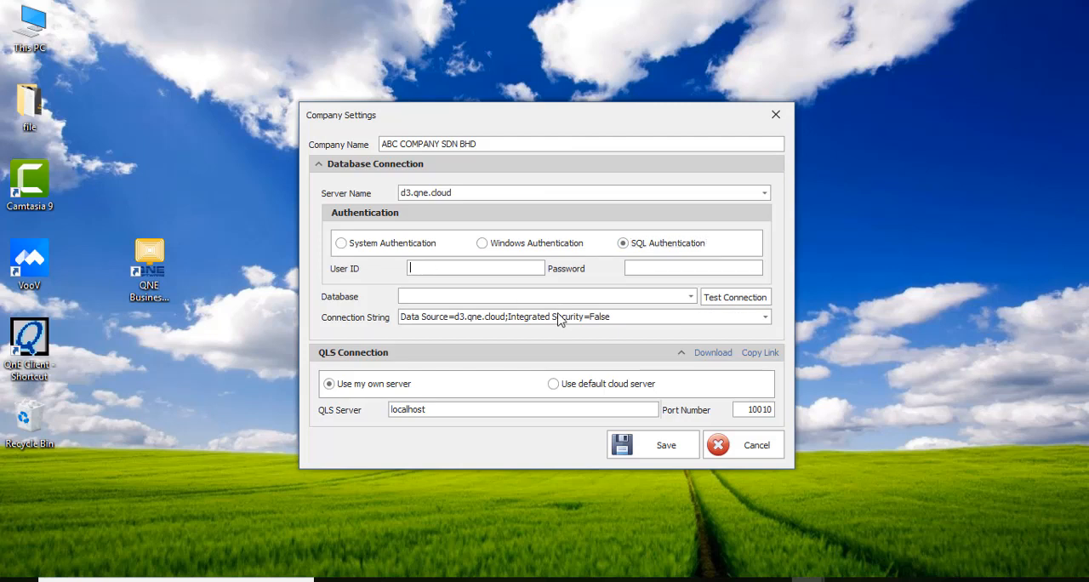
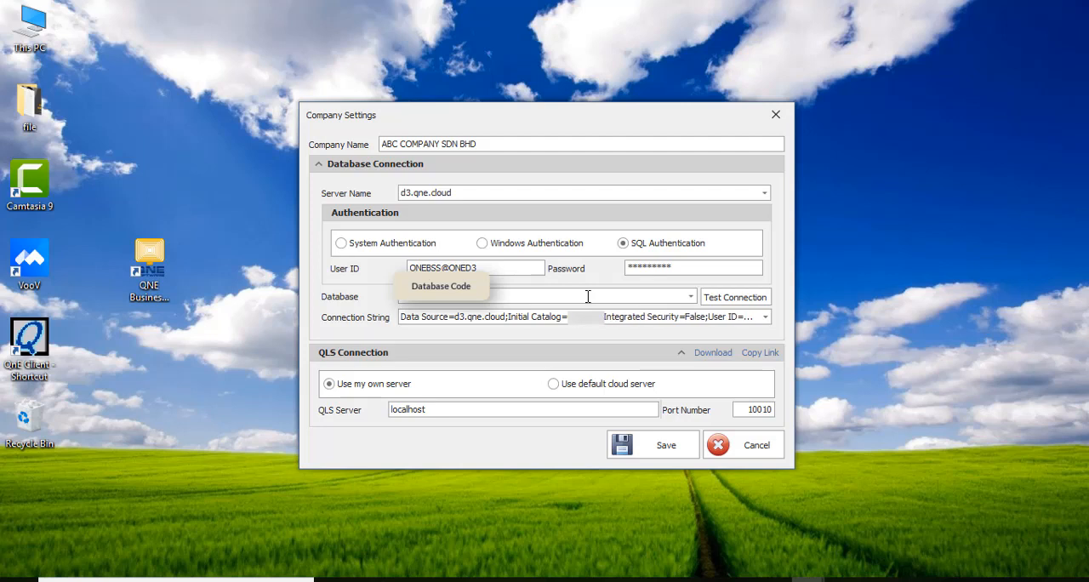
{"action": "mouse_move", "coordinate": [735, 297]}
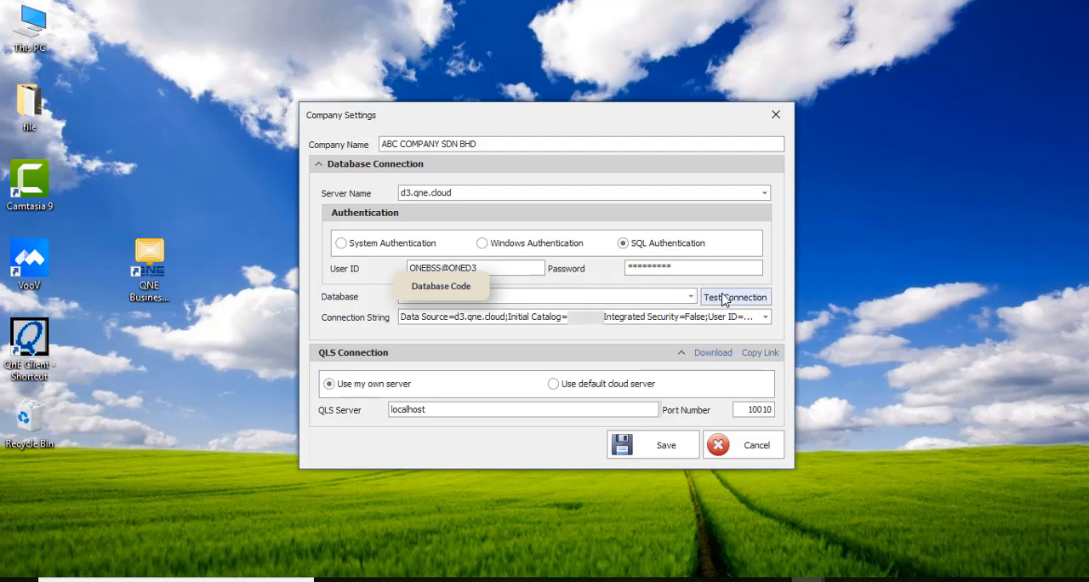
Step: Test the connection successfully, use the default cloud server for QLS, and save
{"action": "left_click", "coordinate": [735, 297]}
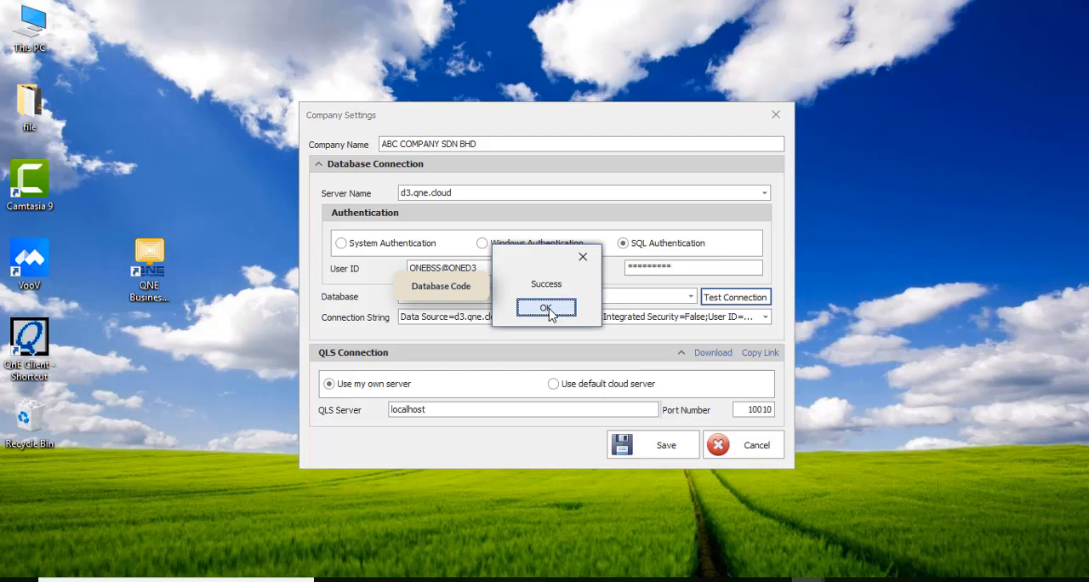
{"action": "left_click", "coordinate": [546, 307]}
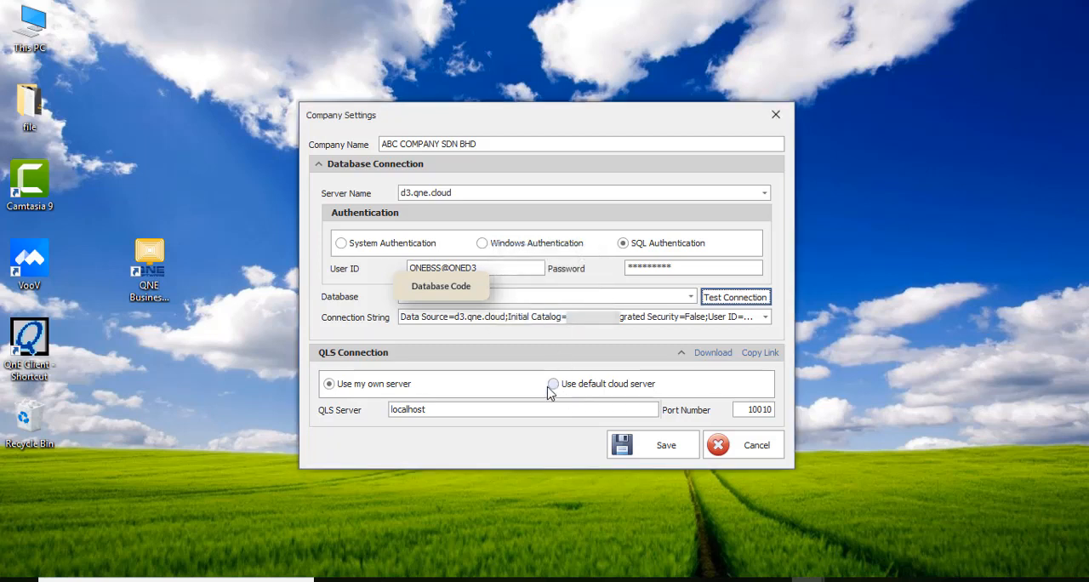
{"action": "left_click", "coordinate": [554, 384]}
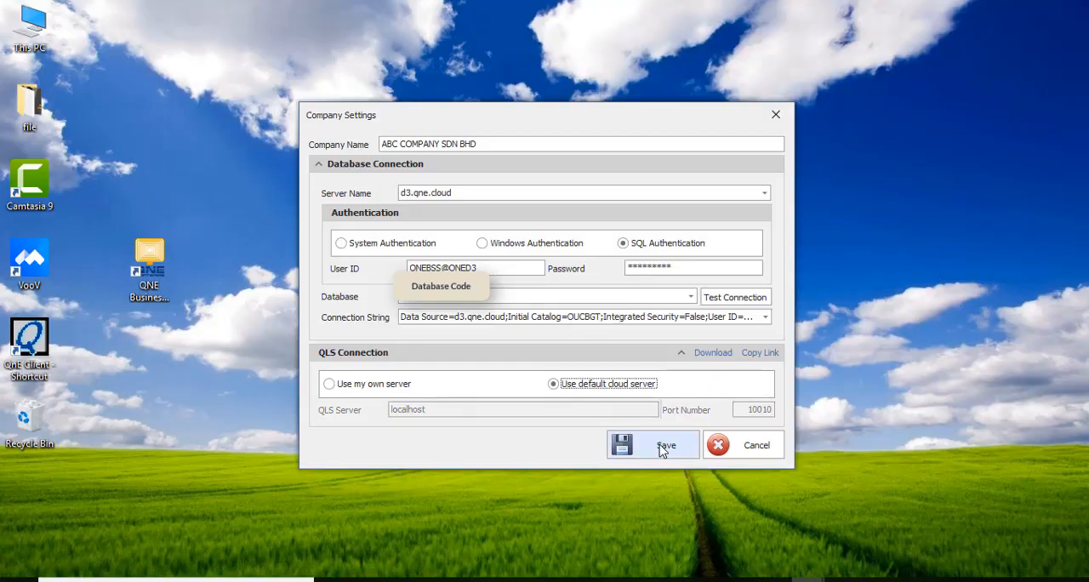
{"action": "left_click", "coordinate": [653, 444]}
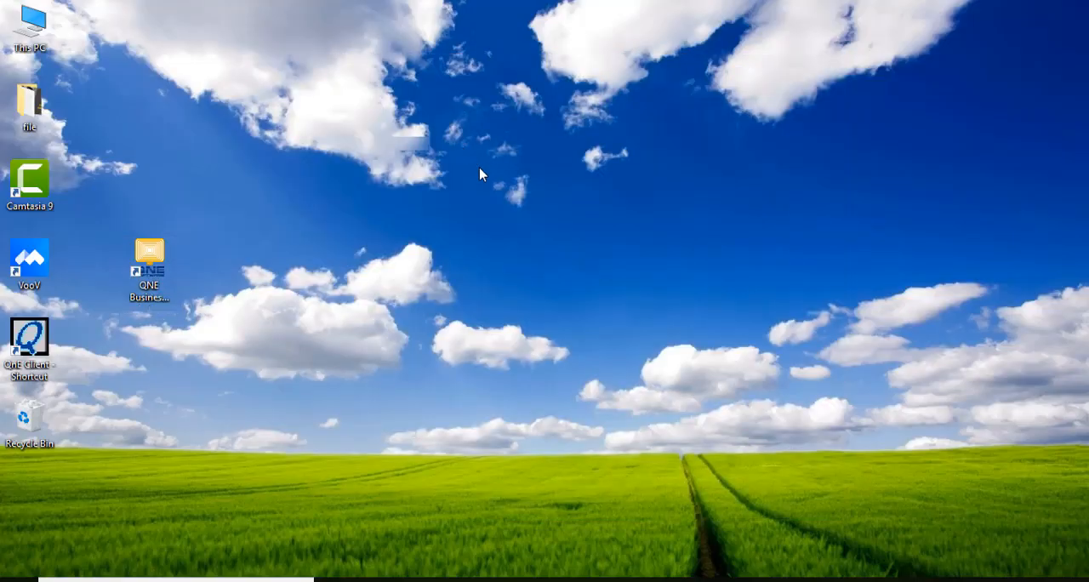
Step: Reopen QNE, confirm ABC COMPANY SDN BHD on the cloud login, and open database connections
{"action": "double_click", "coordinate": [149, 255]}
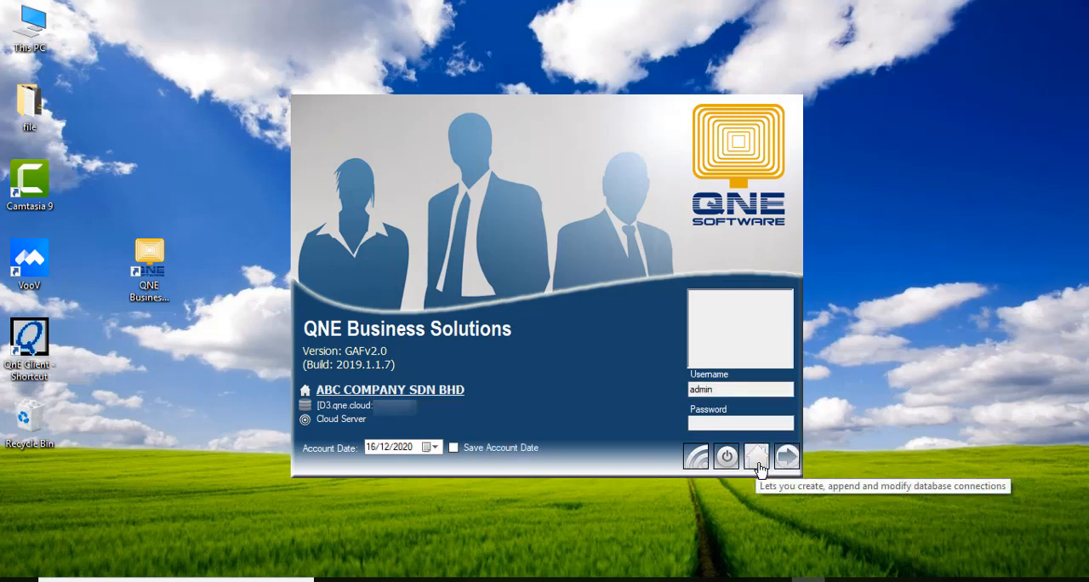
{"action": "left_click", "coordinate": [726, 457]}
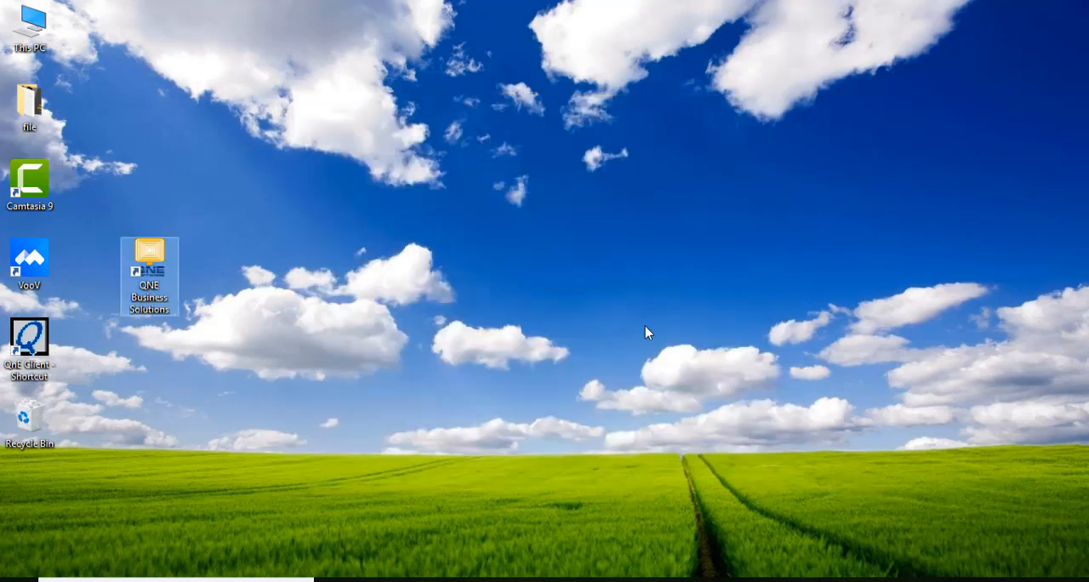
Step: Remove the local GENERAL database entry, leaving only the cloud ABC COMPANY SDN BHD
{"action": "double_click", "coordinate": [149, 255]}
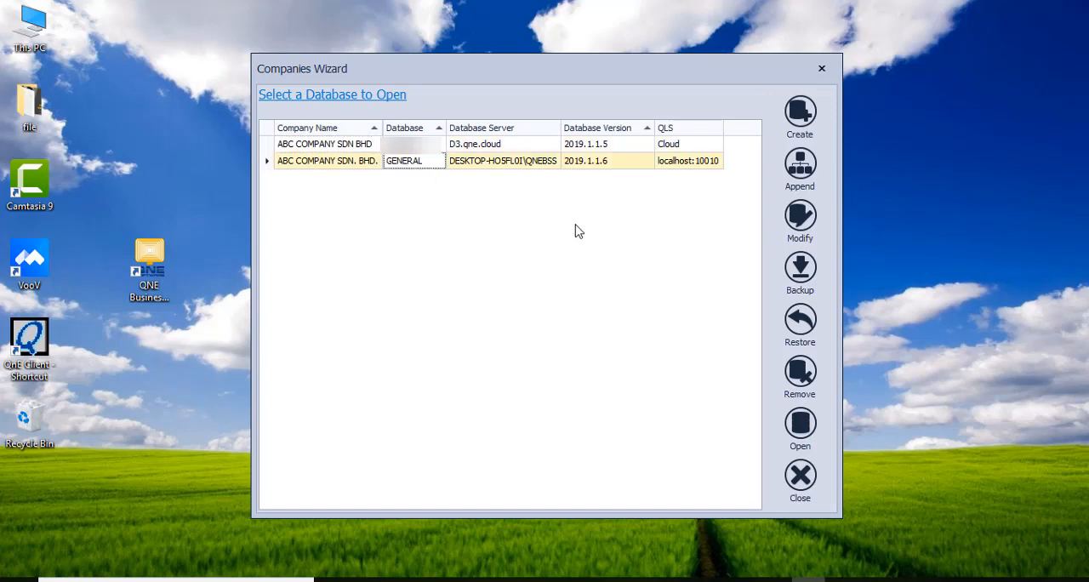
{"action": "mouse_move", "coordinate": [800, 372]}
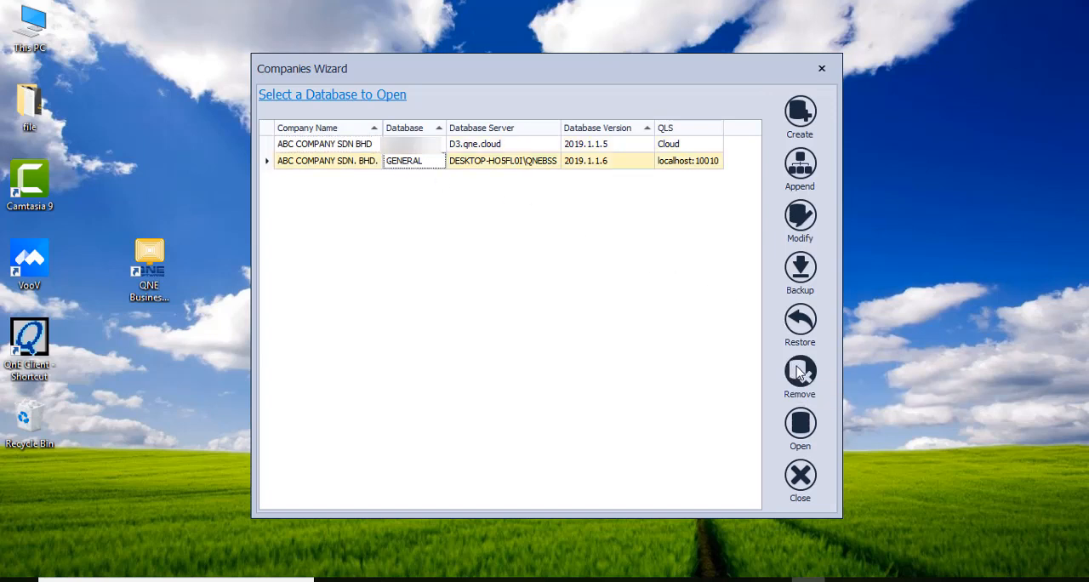
{"action": "left_click", "coordinate": [800, 371]}
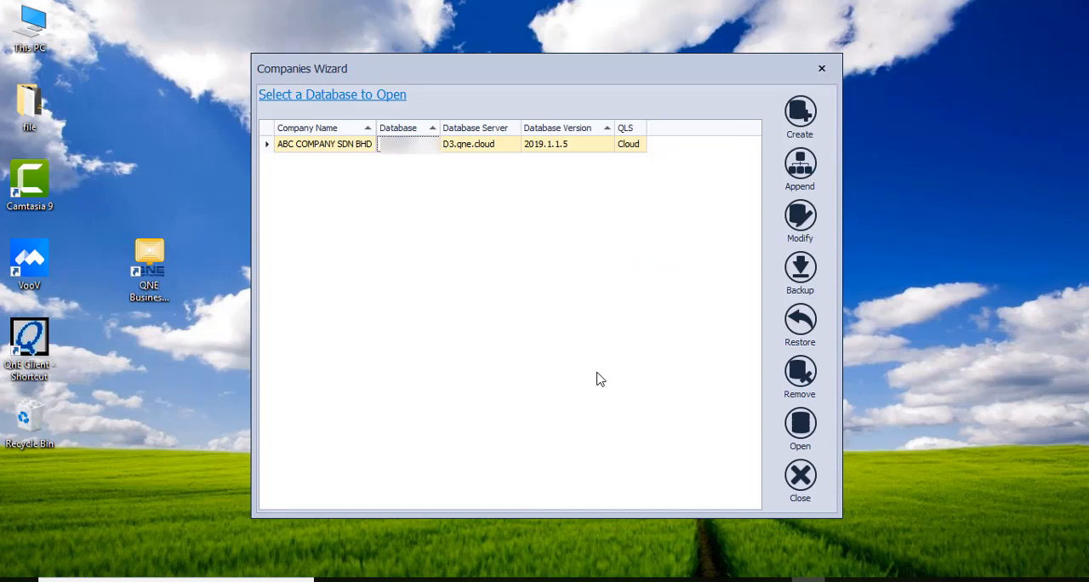
{"action": "mouse_move", "coordinate": [482, 151]}
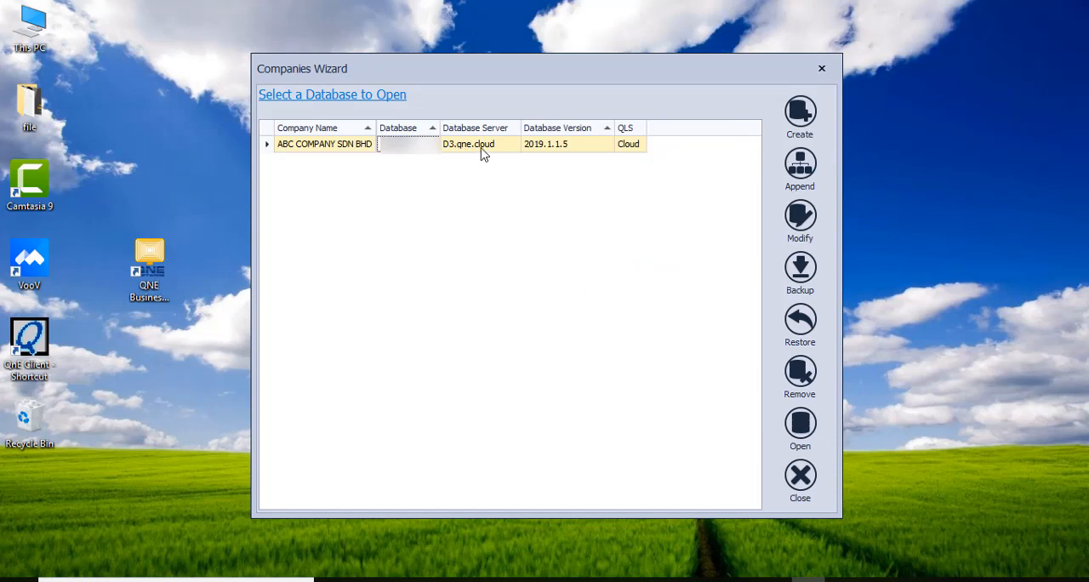